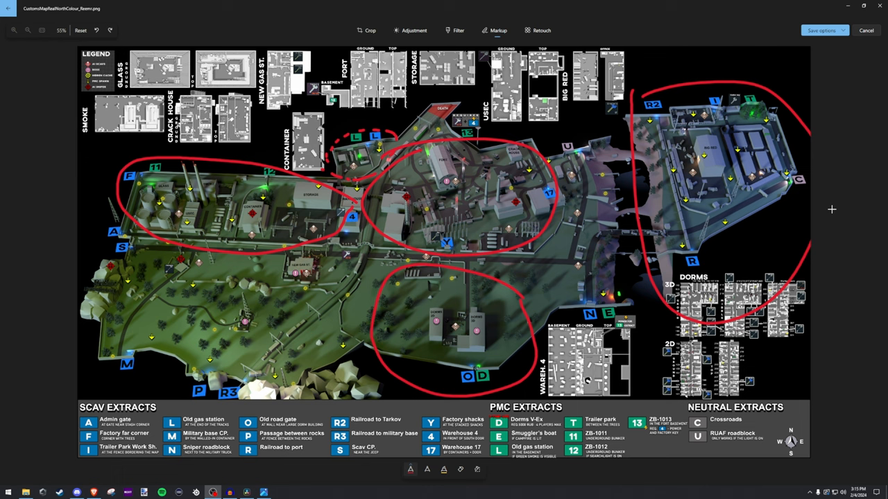
{"action": "mouse_move", "coordinate": [821, 137]}
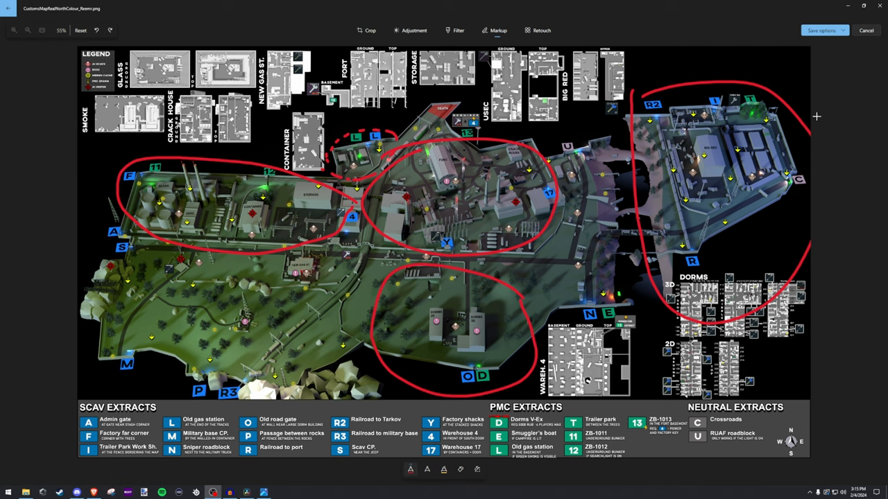
{"action": "mouse_move", "coordinate": [805, 122]}
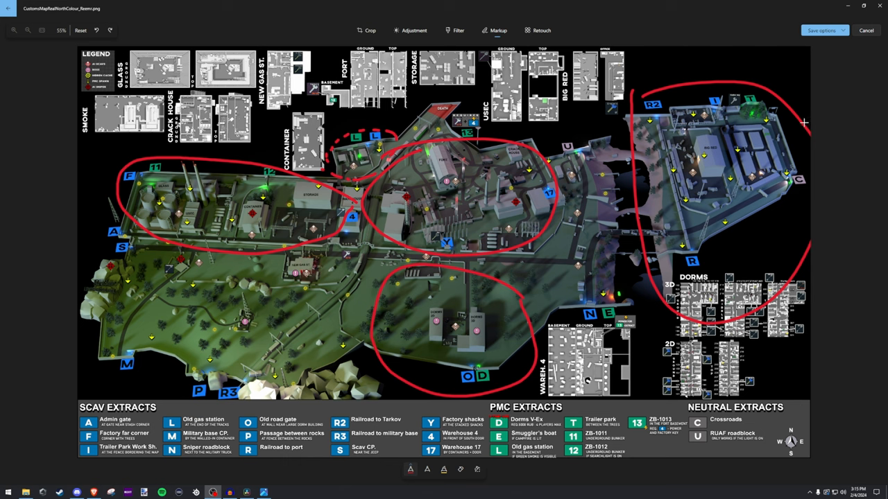
{"action": "mouse_move", "coordinate": [793, 131]}
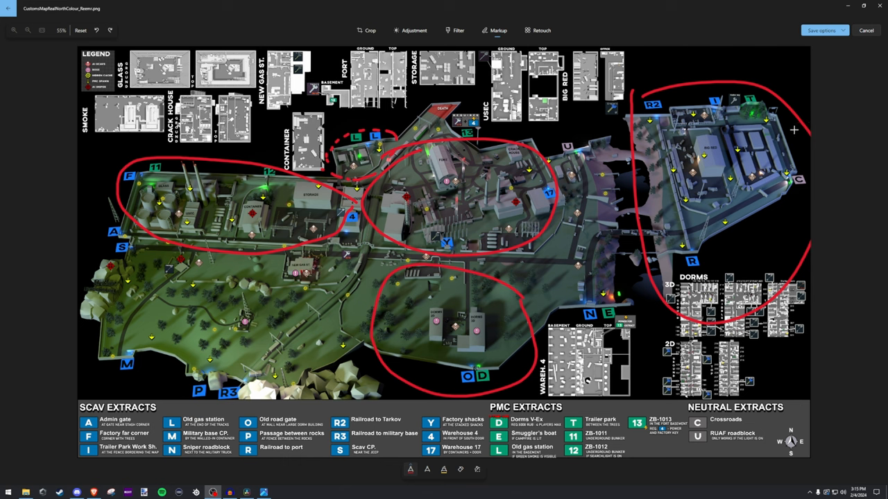
{"action": "mouse_move", "coordinate": [828, 165]}
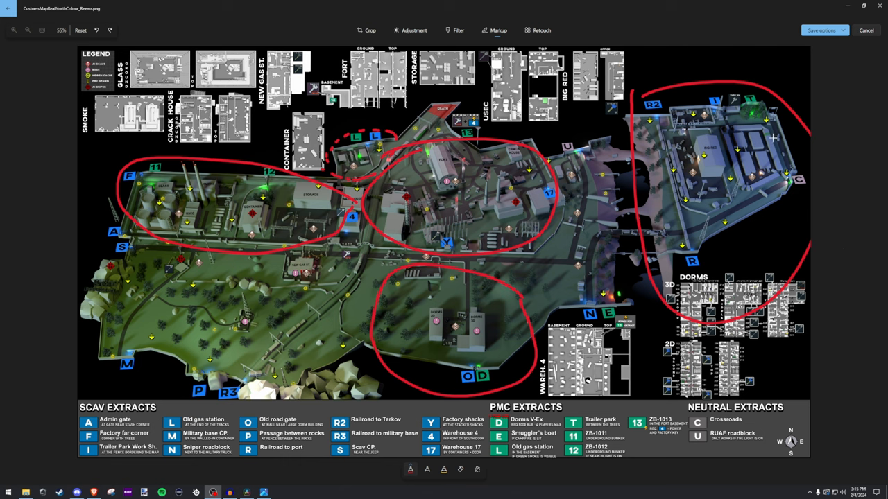
{"action": "mouse_move", "coordinate": [771, 138]}
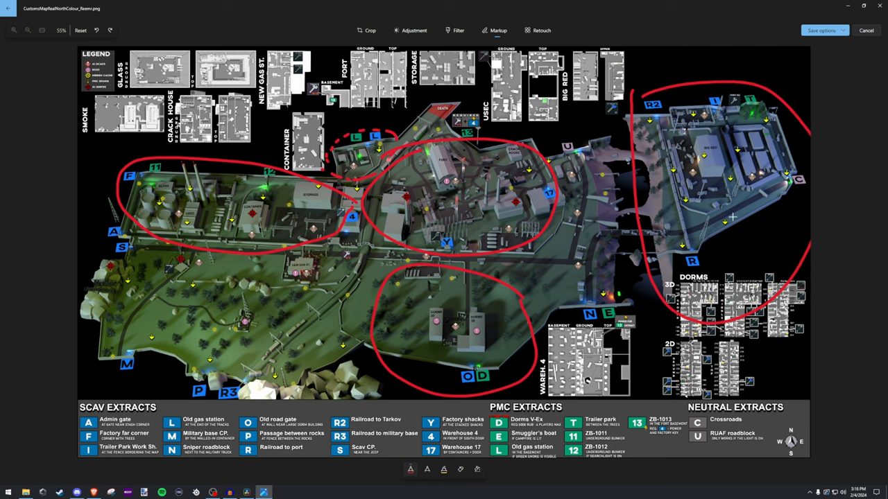
{"action": "mouse_move", "coordinate": [724, 210]}
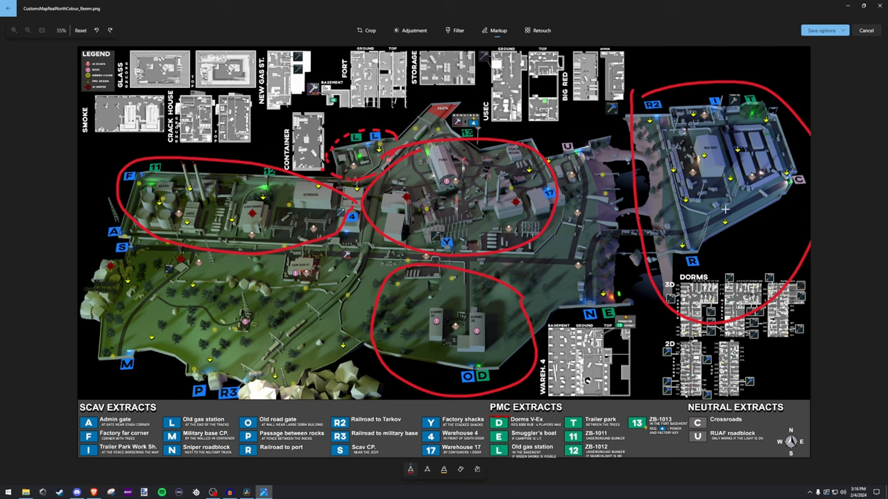
{"action": "mouse_move", "coordinate": [771, 121]}
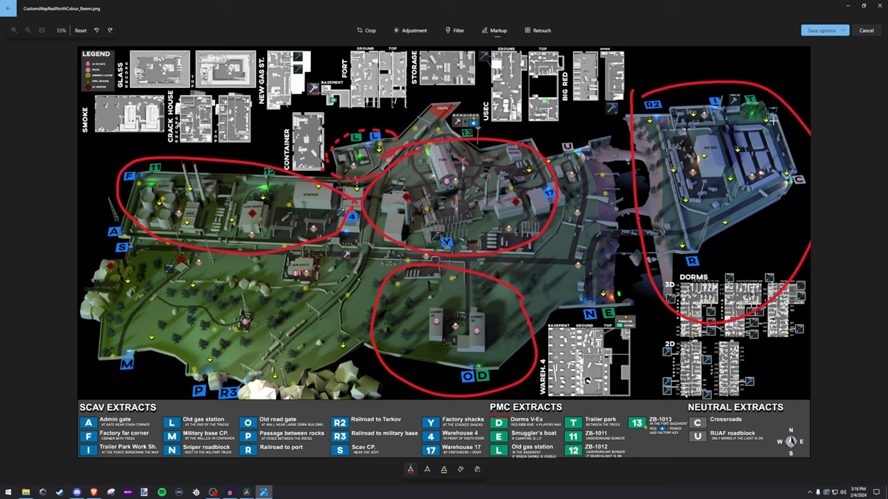
{"action": "mouse_move", "coordinate": [749, 144]}
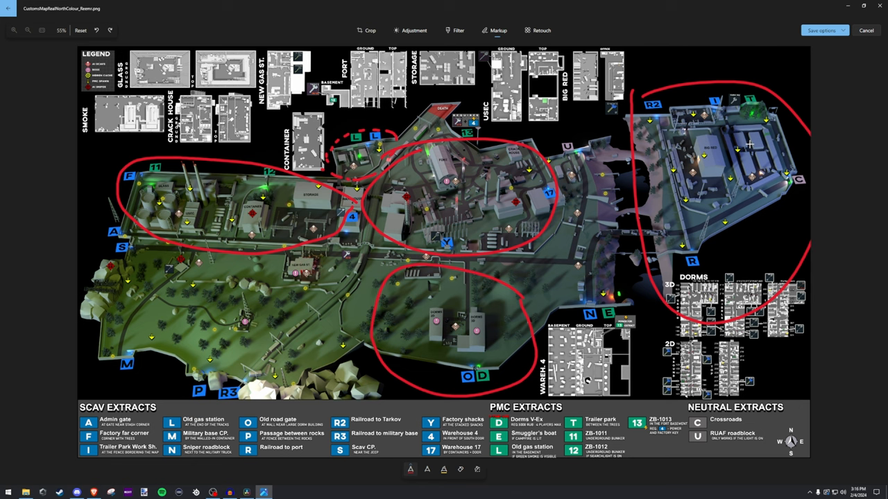
{"action": "mouse_move", "coordinate": [707, 193]}
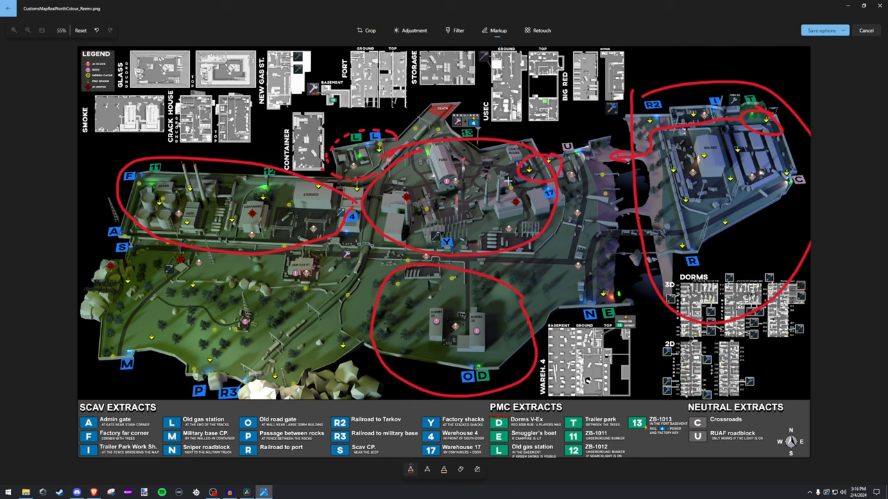
{"action": "mouse_move", "coordinate": [544, 151]}
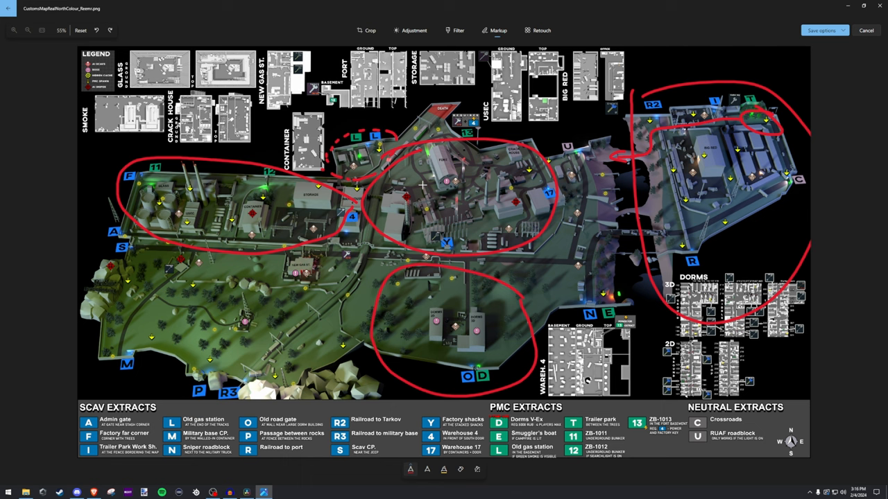
{"action": "mouse_move", "coordinate": [636, 183]}
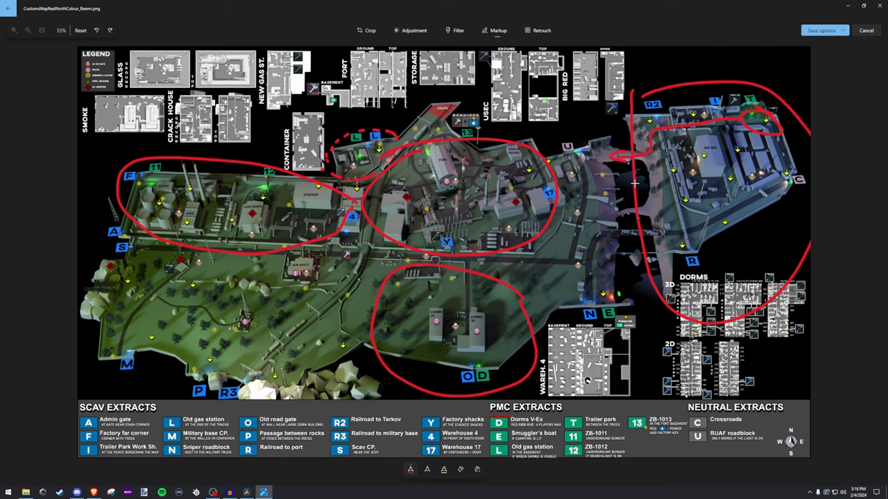
{"action": "mouse_move", "coordinate": [649, 177]}
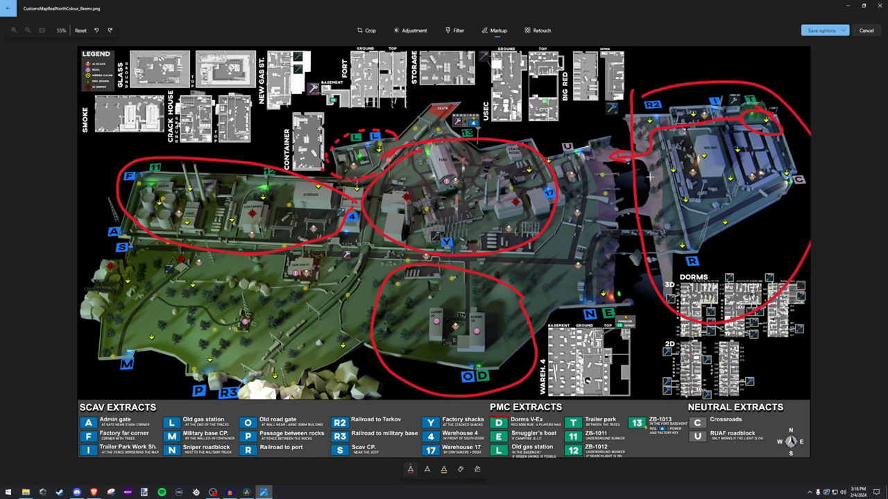
{"action": "mouse_move", "coordinate": [162, 307]}
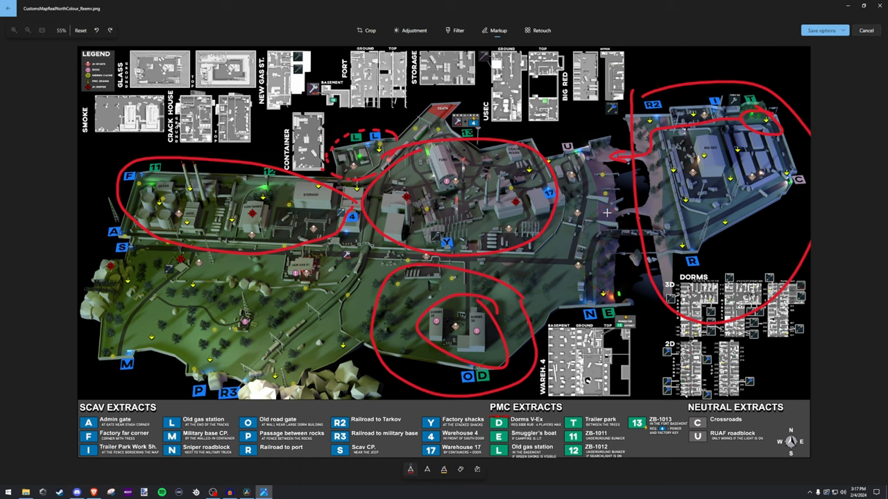
{"action": "mouse_move", "coordinate": [511, 195]}
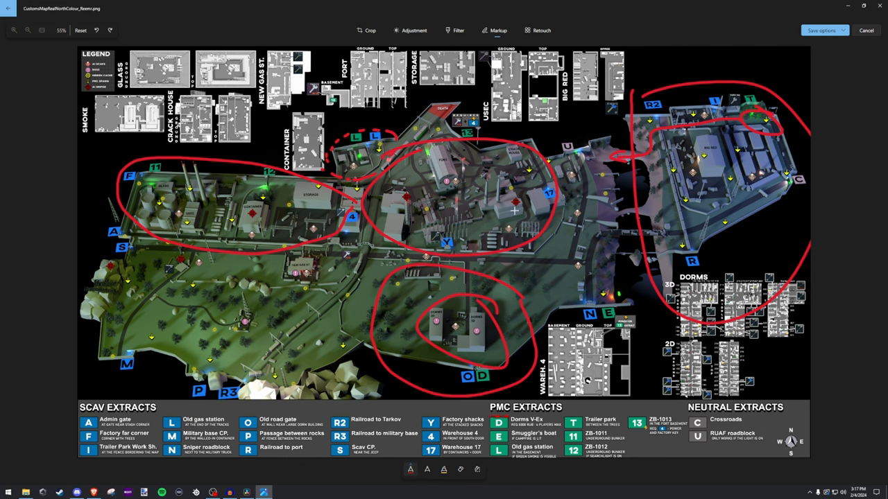
{"action": "mouse_move", "coordinate": [535, 235]}
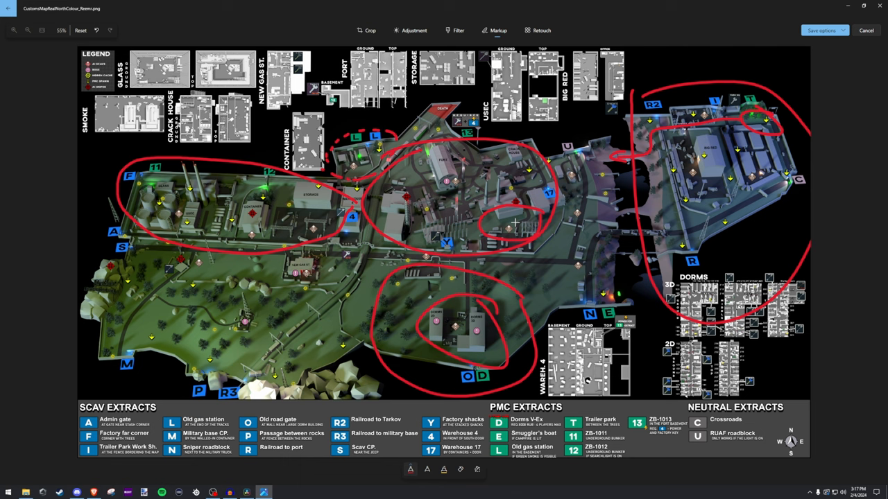
{"action": "mouse_move", "coordinate": [498, 222]}
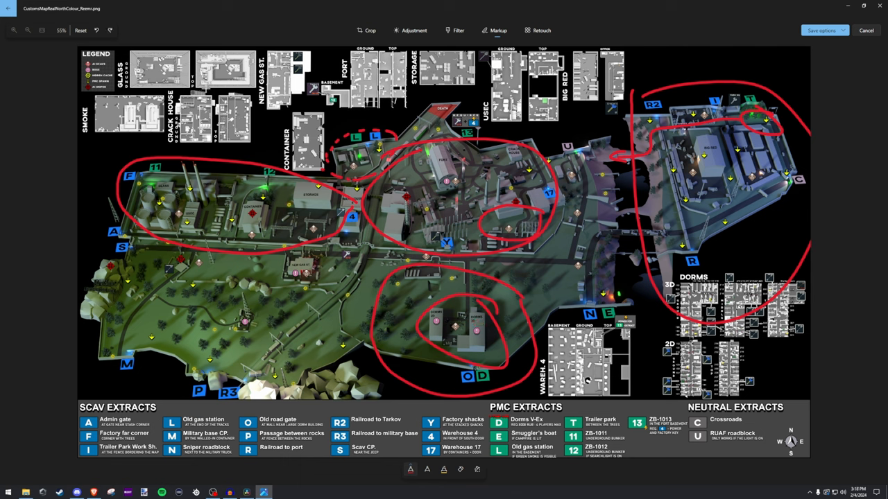
{"action": "mouse_move", "coordinate": [516, 222]}
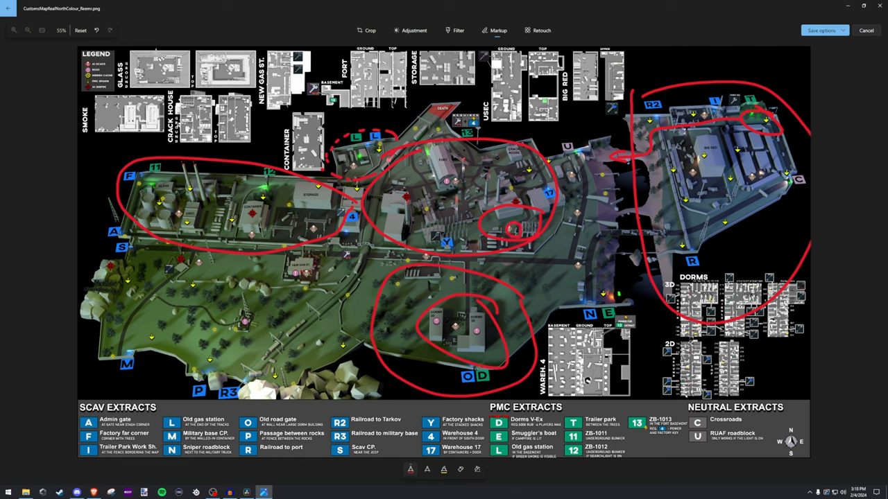
{"action": "mouse_move", "coordinate": [555, 230]}
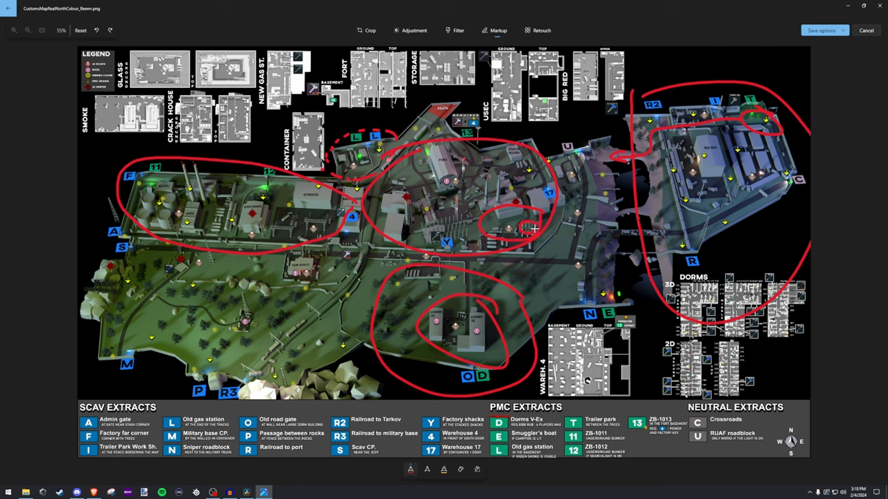
{"action": "mouse_move", "coordinate": [566, 214]}
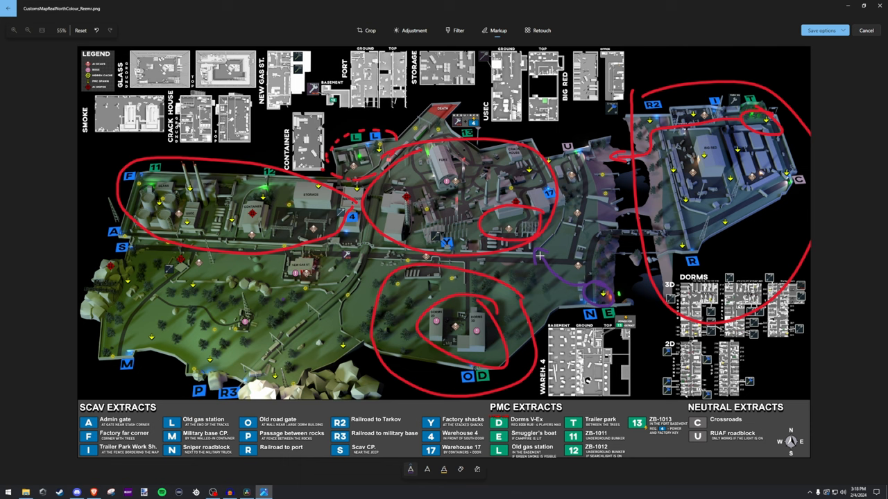
{"action": "mouse_move", "coordinate": [526, 333]}
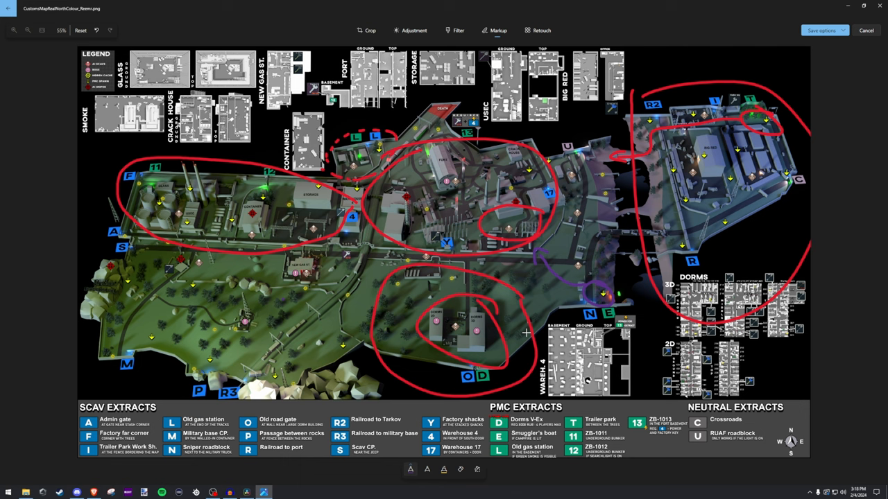
{"action": "mouse_move", "coordinate": [439, 230]}
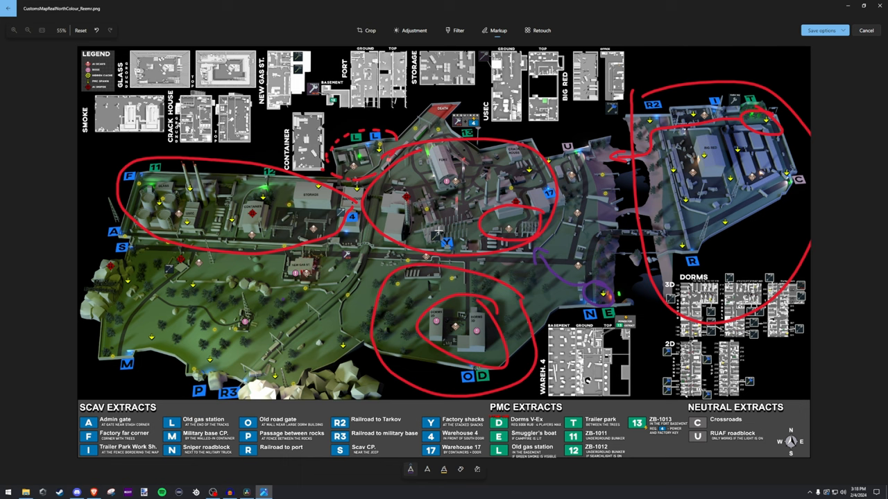
{"action": "mouse_move", "coordinate": [442, 181]}
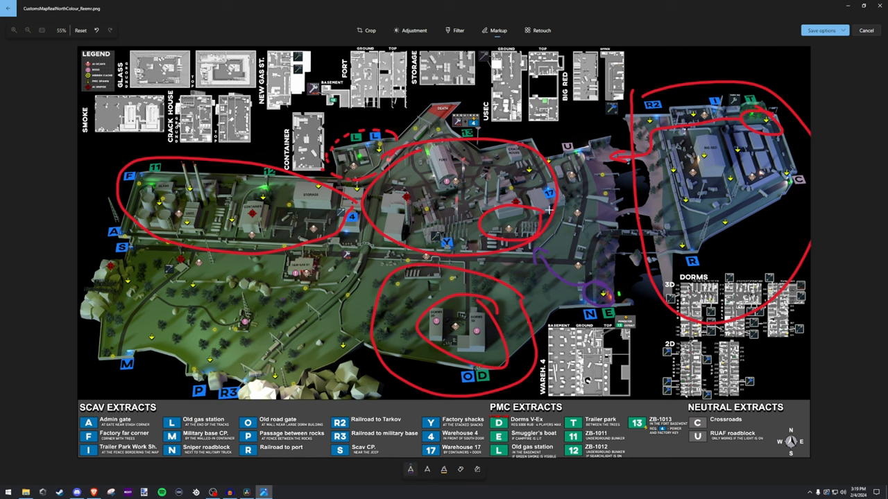
{"action": "left_click_drag", "start_coordinate": [511, 229], "coordinate": [571, 150]}
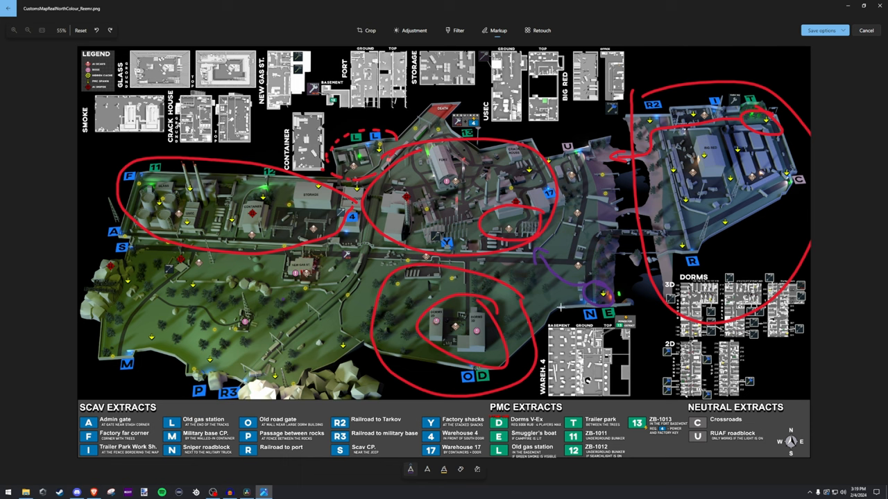
{"action": "mouse_move", "coordinate": [444, 333]}
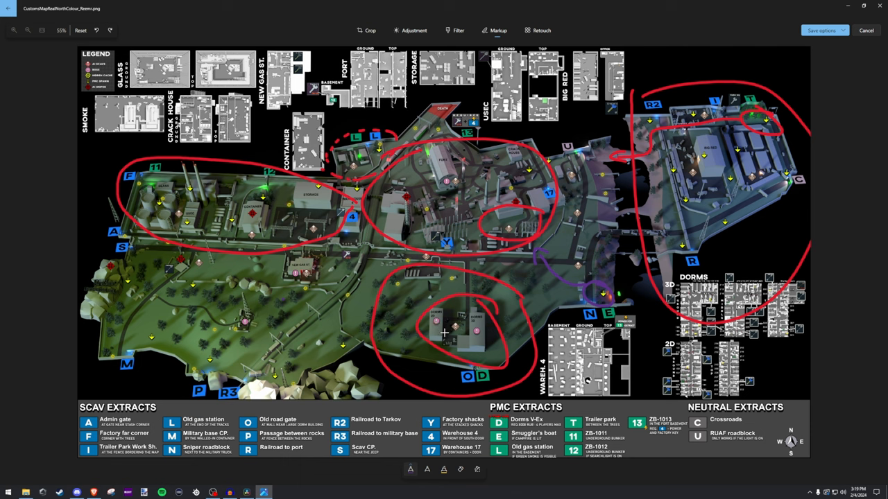
{"action": "mouse_move", "coordinate": [534, 219]}
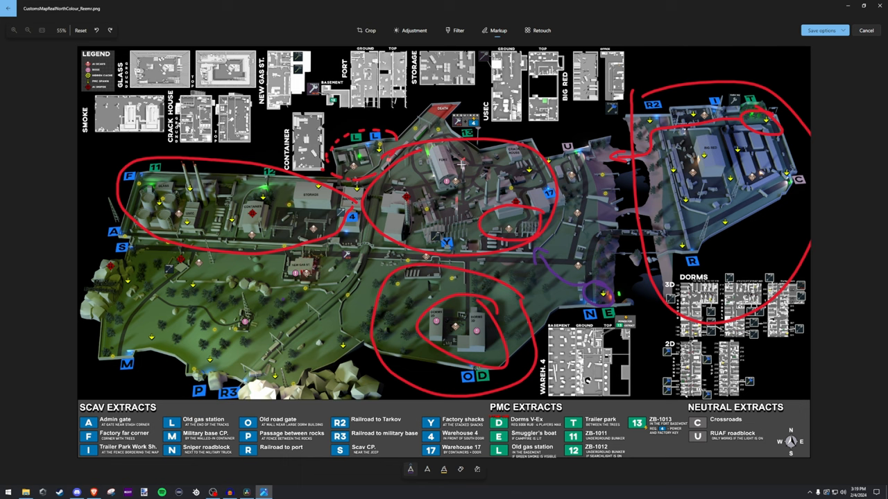
{"action": "left_click_drag", "start_coordinate": [430, 150], "coordinate": [475, 201]}
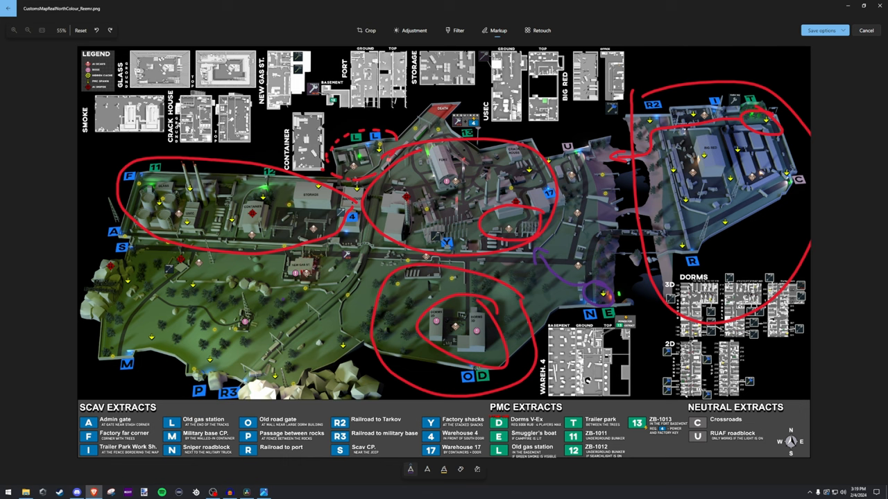
{"action": "mouse_move", "coordinate": [382, 142]}
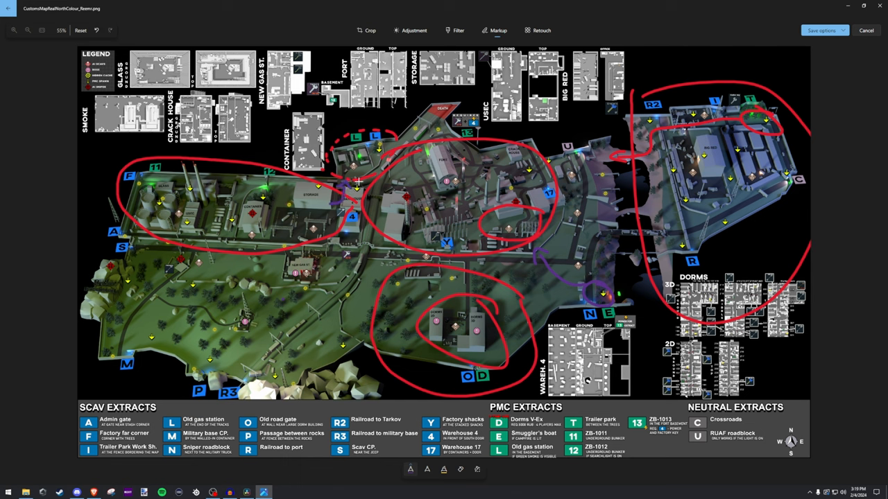
{"action": "mouse_move", "coordinate": [355, 182]}
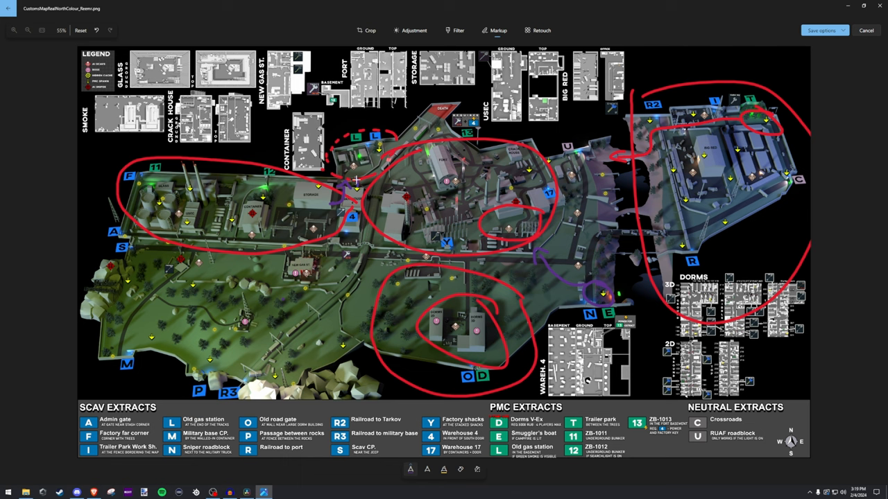
{"action": "mouse_move", "coordinate": [366, 178]}
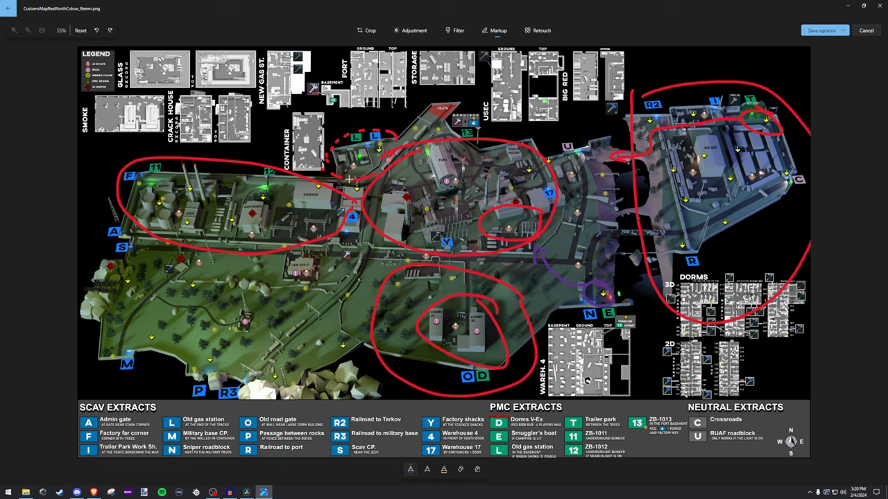
{"action": "mouse_move", "coordinate": [361, 178]}
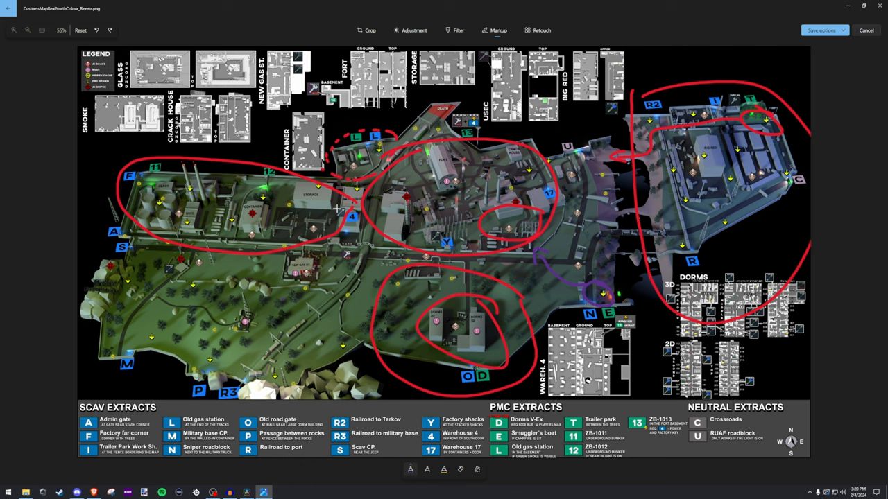
{"action": "mouse_move", "coordinate": [341, 185]}
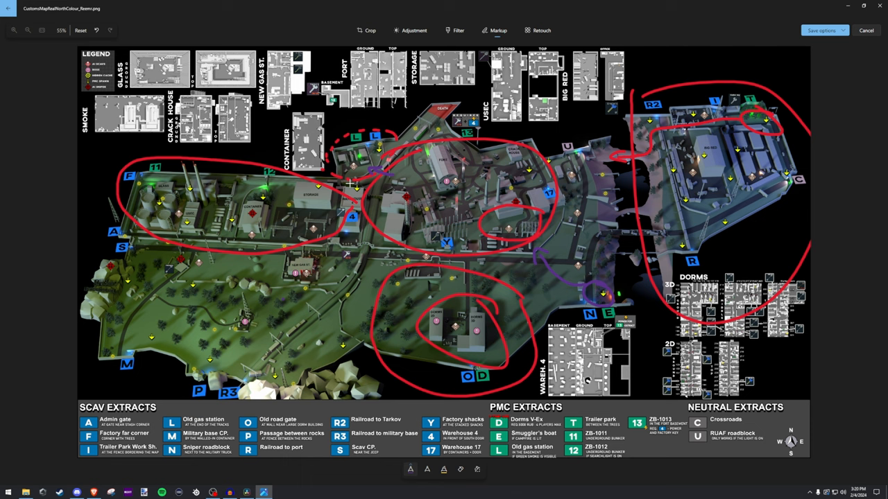
{"action": "mouse_move", "coordinate": [369, 182]}
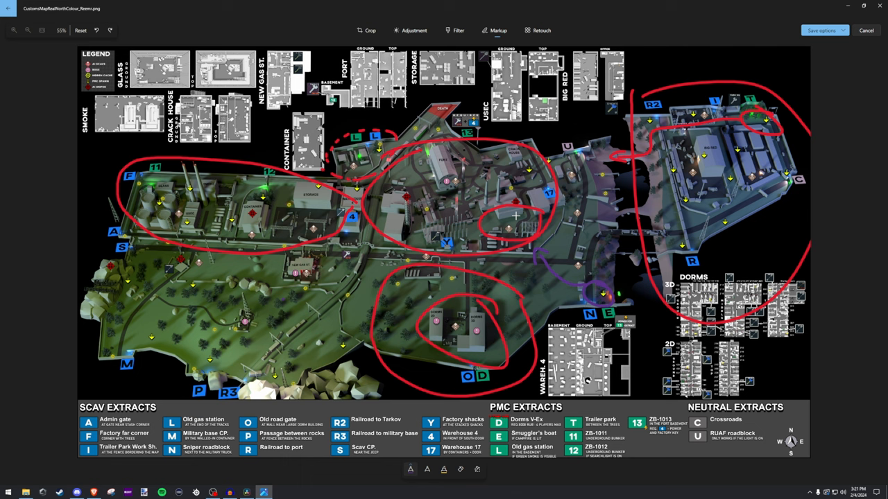
{"action": "mouse_move", "coordinate": [289, 303]}
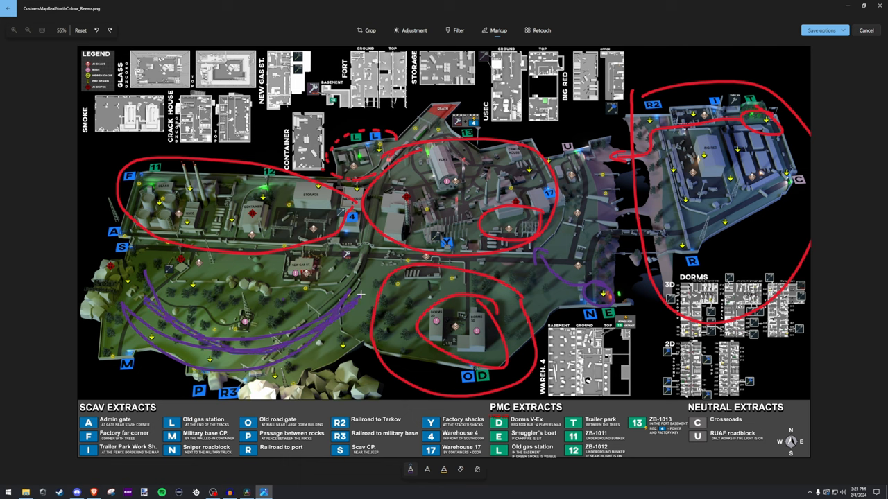
{"action": "mouse_move", "coordinate": [513, 317]}
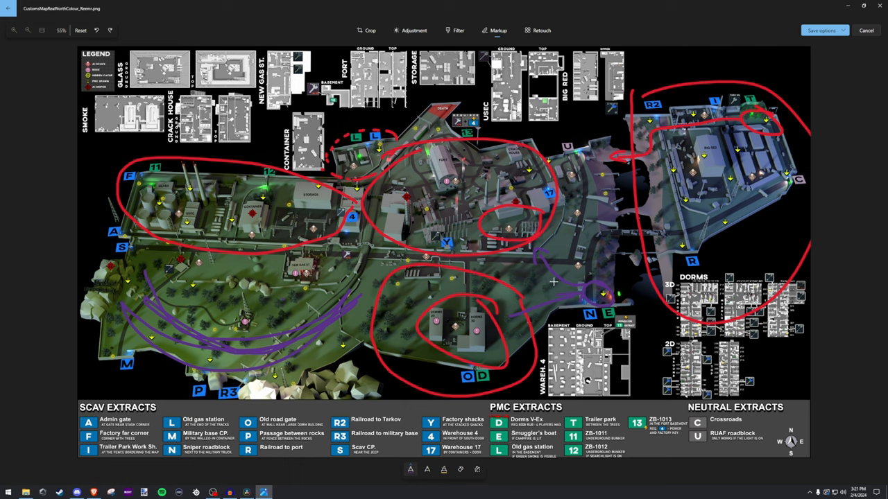
- Erase all ink so every red circle and purple route stroke is wiped from the map
{"action": "left_click_drag", "start_coordinate": [511, 316], "coordinate": [581, 294]}
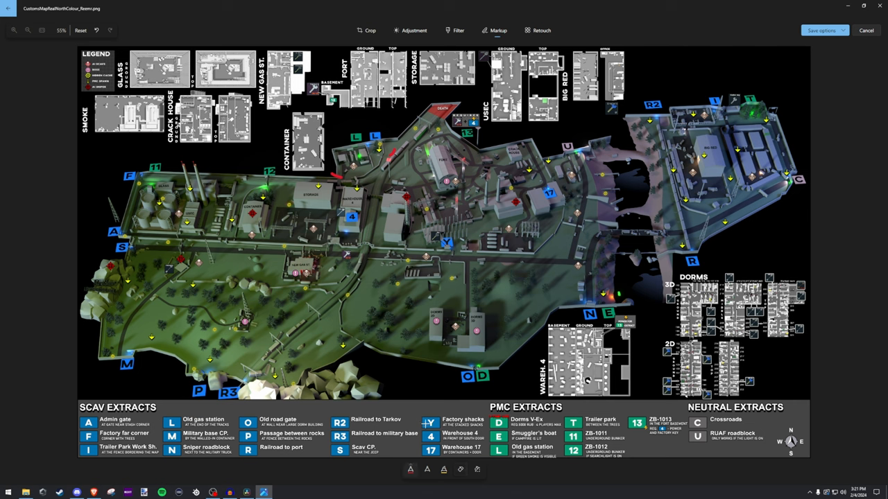
{"action": "mouse_move", "coordinate": [596, 159]}
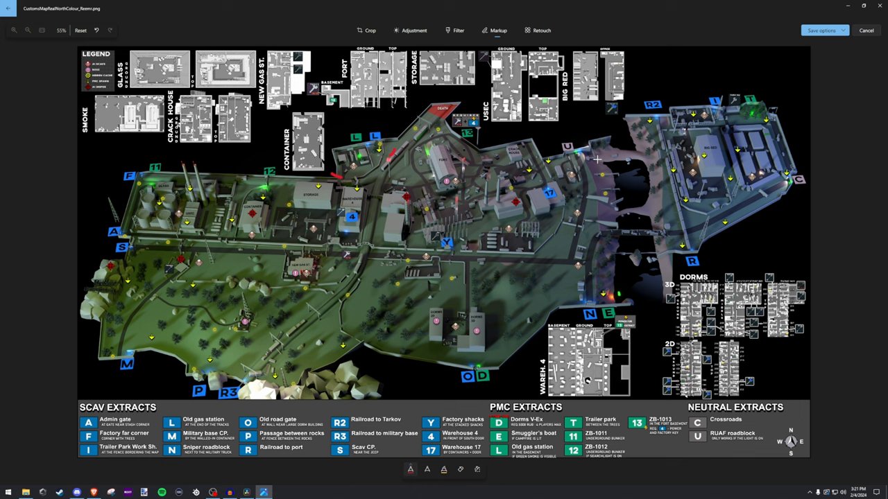
{"action": "left_click_drag", "start_coordinate": [596, 160], "coordinate": [645, 151]}
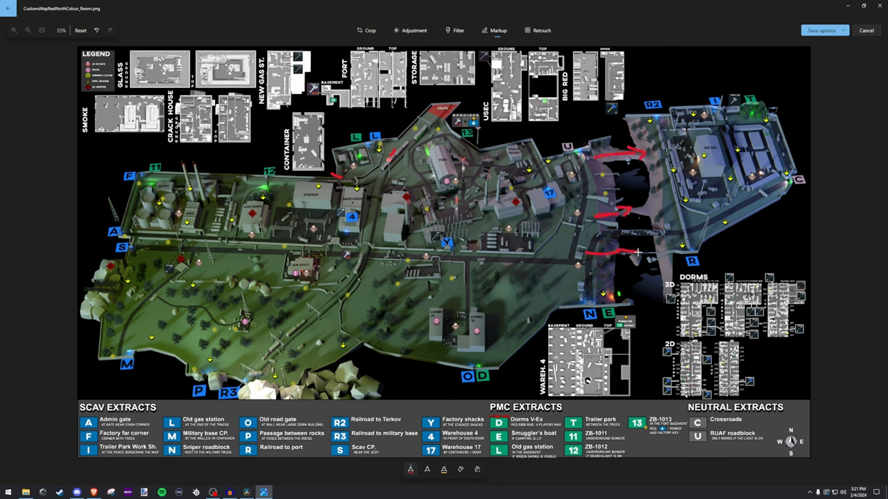
{"action": "mouse_move", "coordinate": [621, 261]}
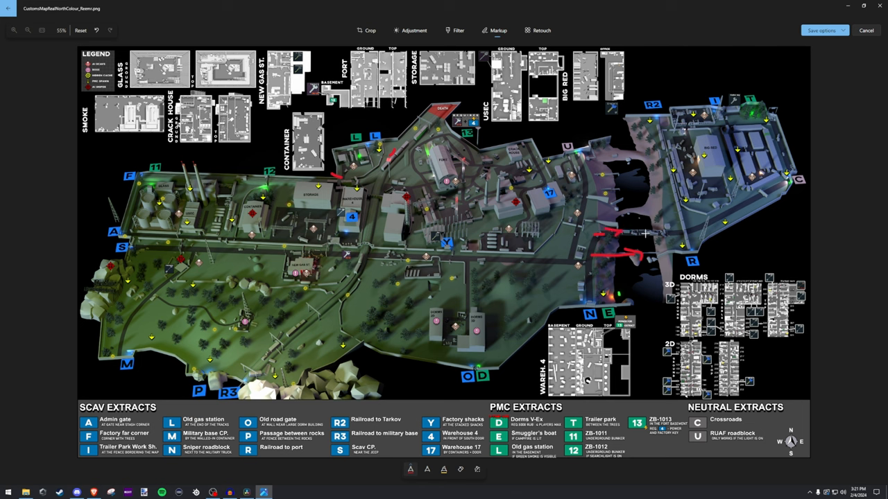
{"action": "mouse_move", "coordinate": [647, 235]}
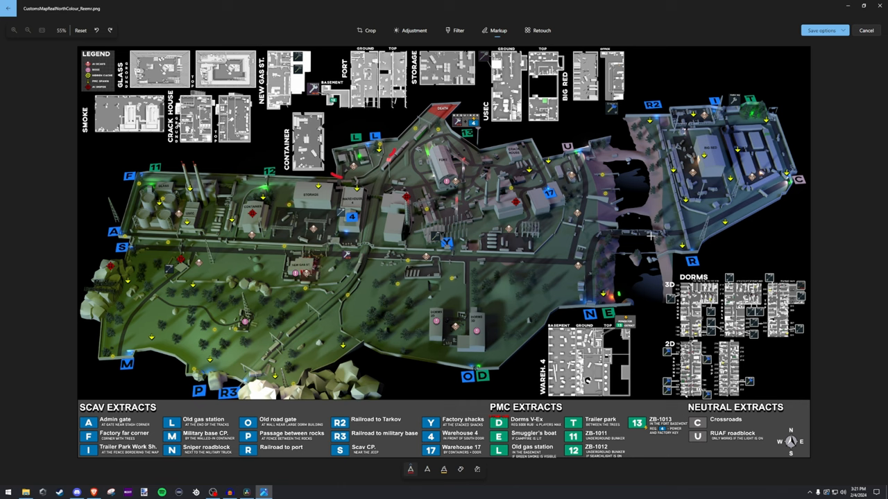
{"action": "mouse_move", "coordinate": [609, 269]}
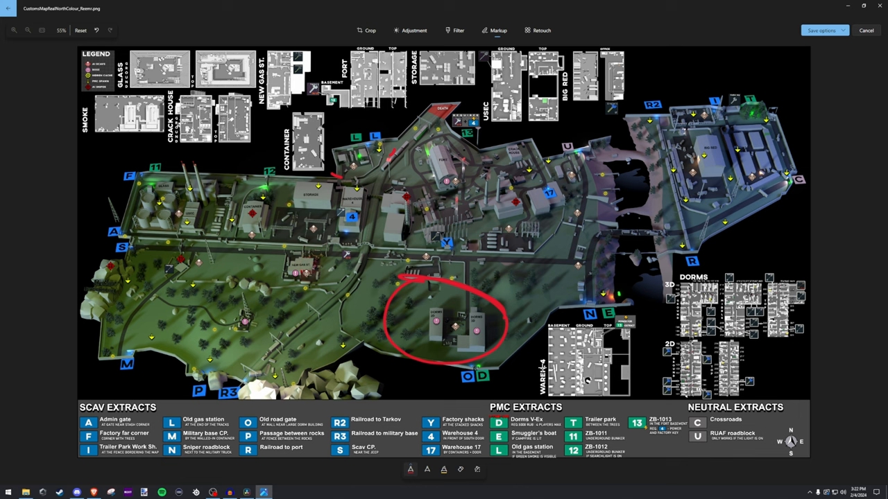
- Undo the first loose circle, then ring the western building cluster and another western close-range zone in red
{"action": "key", "text": "ctrl+z"}
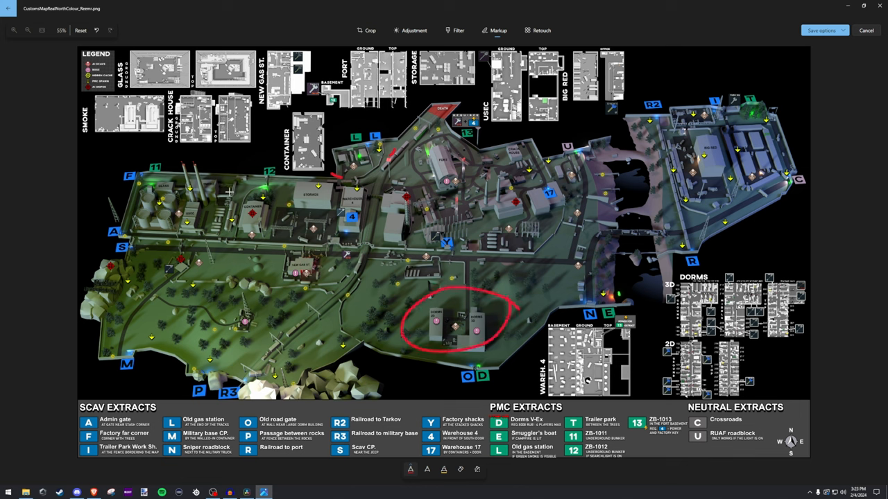
{"action": "left_click_drag", "start_coordinate": [280, 189], "coordinate": [297, 250]}
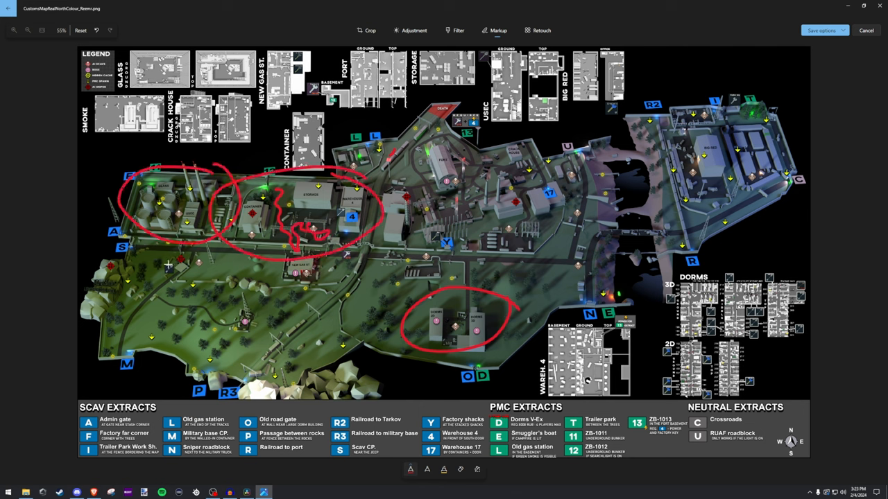
{"action": "left_click_drag", "start_coordinate": [396, 239], "coordinate": [566, 191]}
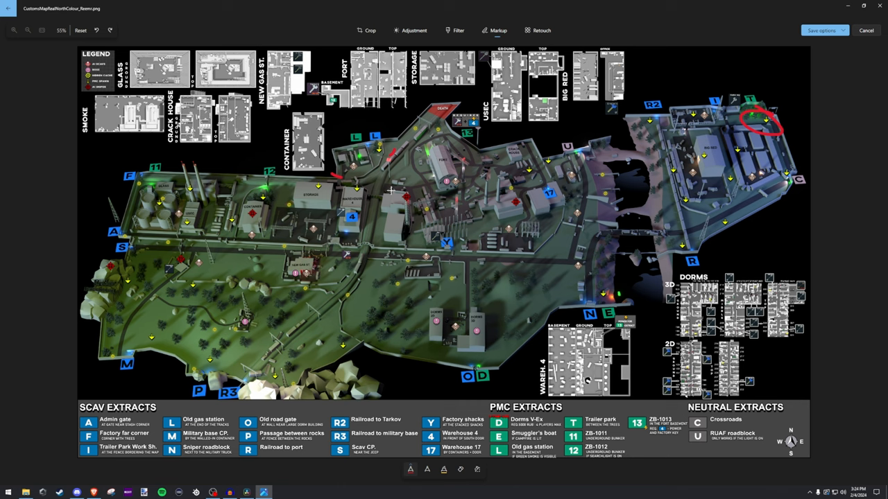
{"action": "mouse_move", "coordinate": [544, 183]}
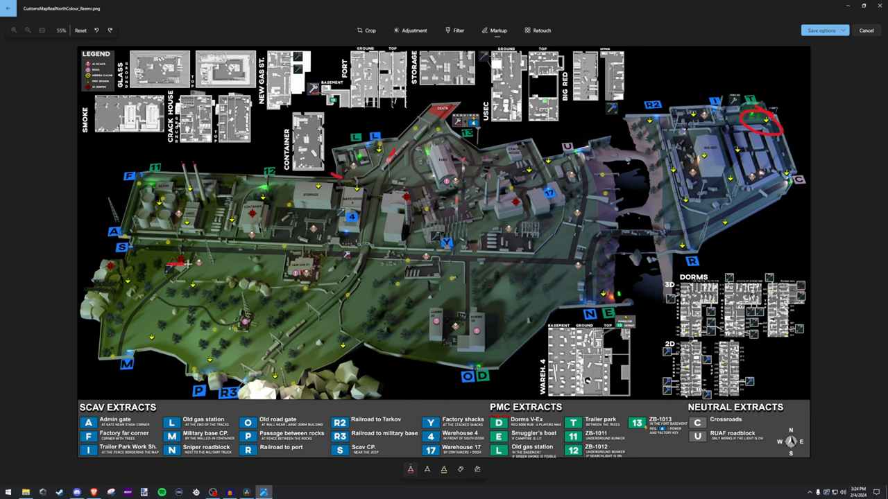
- Sketch red route lines from the west toward the map centre and onward to the RUAF area
{"action": "left_click_drag", "start_coordinate": [170, 267], "coordinate": [428, 205]}
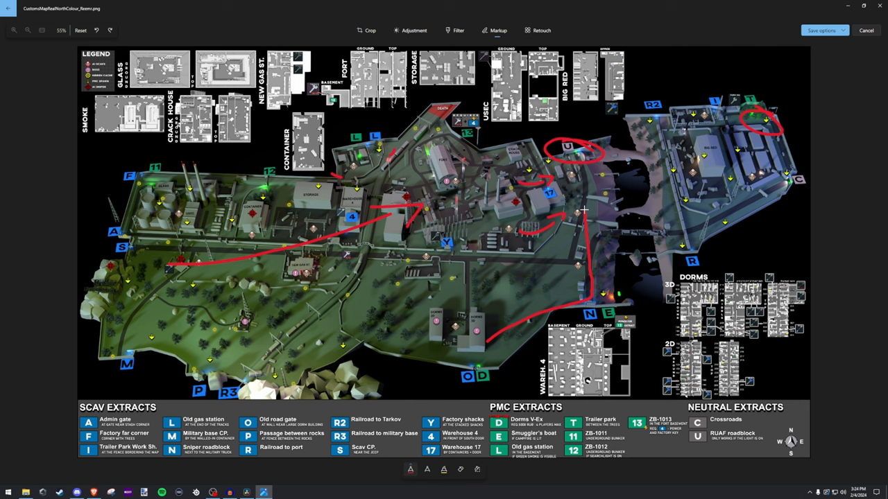
{"action": "left_click_drag", "start_coordinate": [586, 209], "coordinate": [571, 186]}
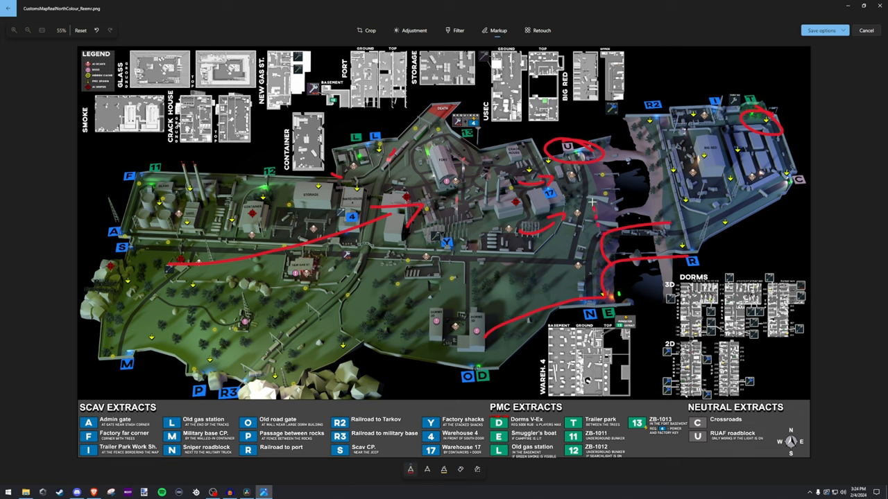
{"action": "mouse_move", "coordinate": [576, 287]}
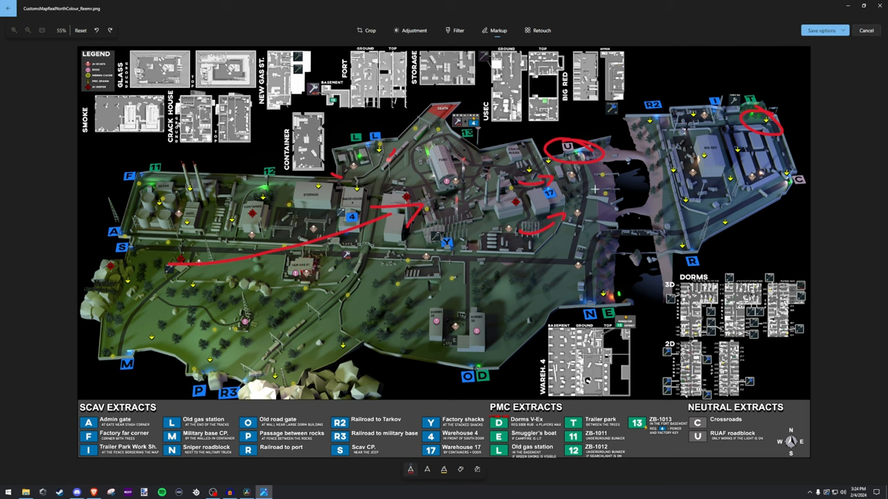
{"action": "mouse_move", "coordinate": [594, 189]}
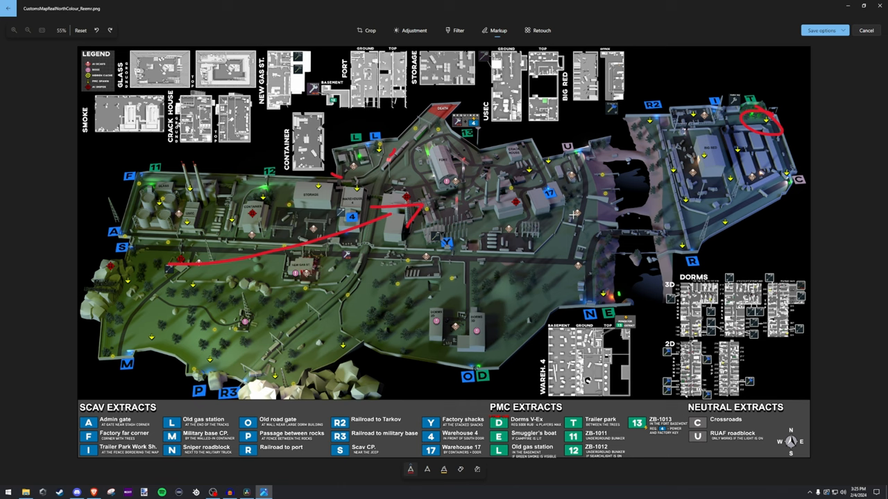
{"action": "mouse_move", "coordinate": [469, 187]}
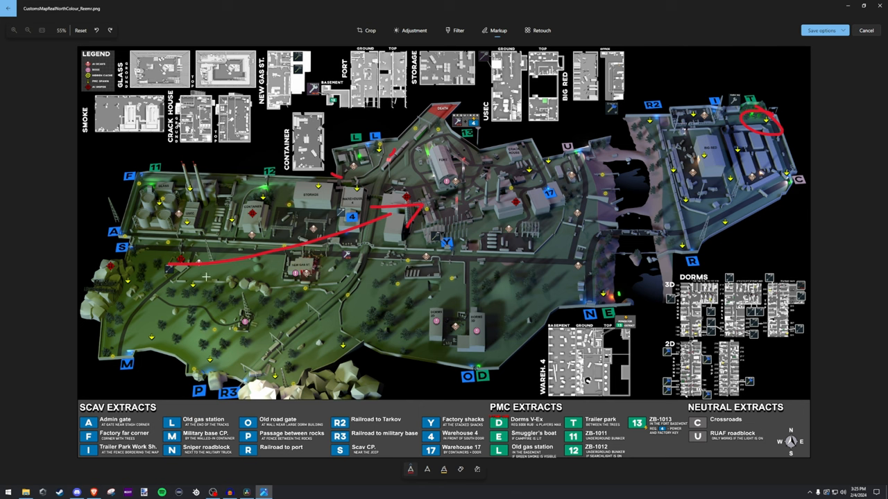
{"action": "mouse_move", "coordinate": [186, 277]}
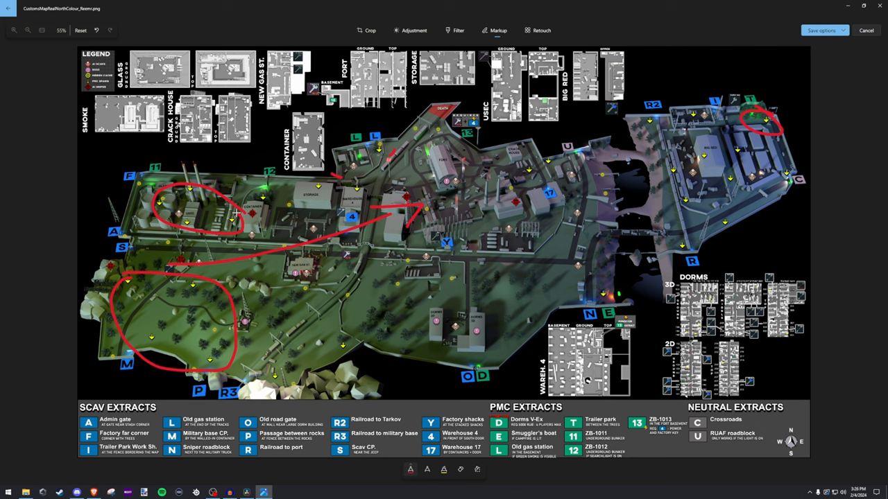
{"action": "mouse_move", "coordinate": [155, 329]}
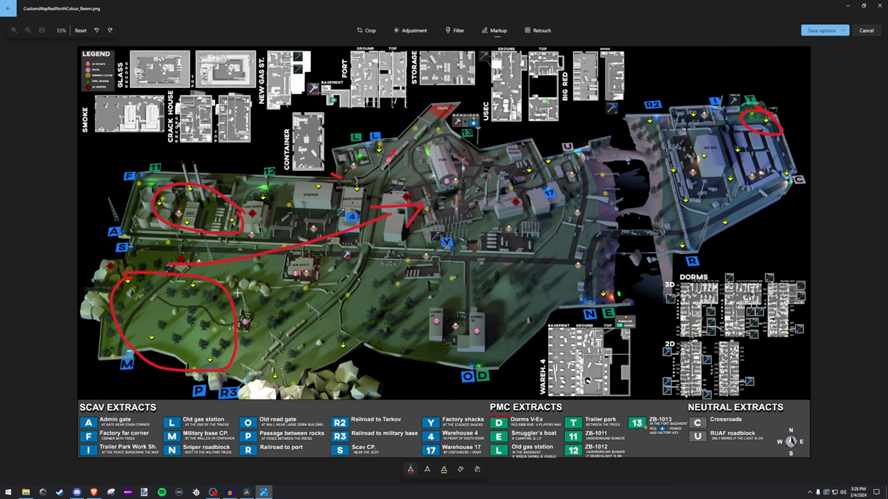
{"action": "mouse_move", "coordinate": [295, 184]}
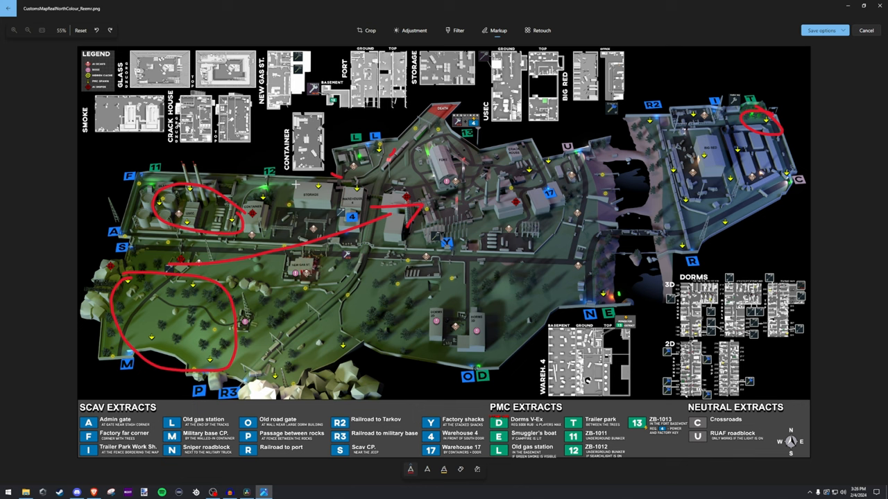
{"action": "mouse_move", "coordinate": [268, 322]}
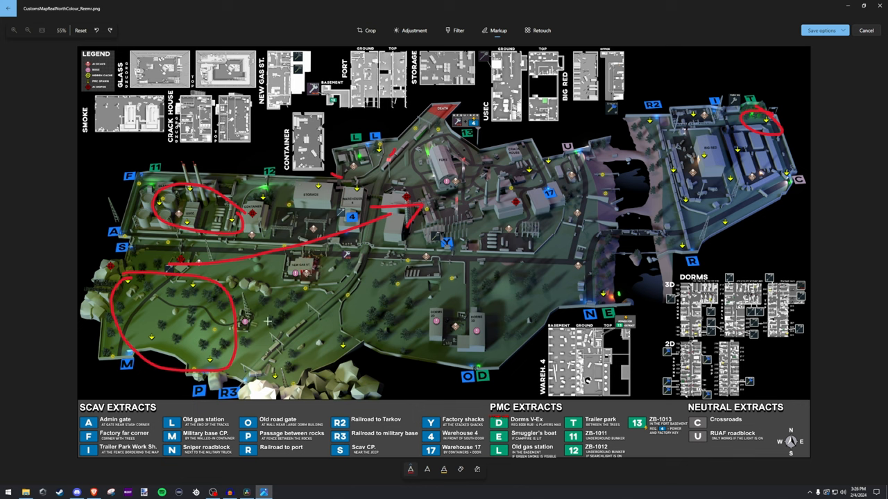
{"action": "mouse_move", "coordinate": [215, 291]}
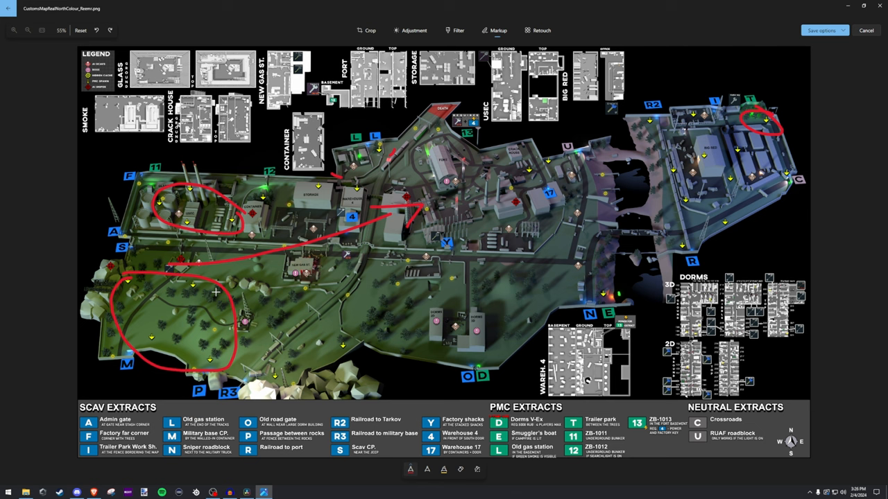
- Erase the western circles and arrows, leaving only the small northeast red loop
{"action": "left_click_drag", "start_coordinate": [193, 247], "coordinate": [173, 316]}
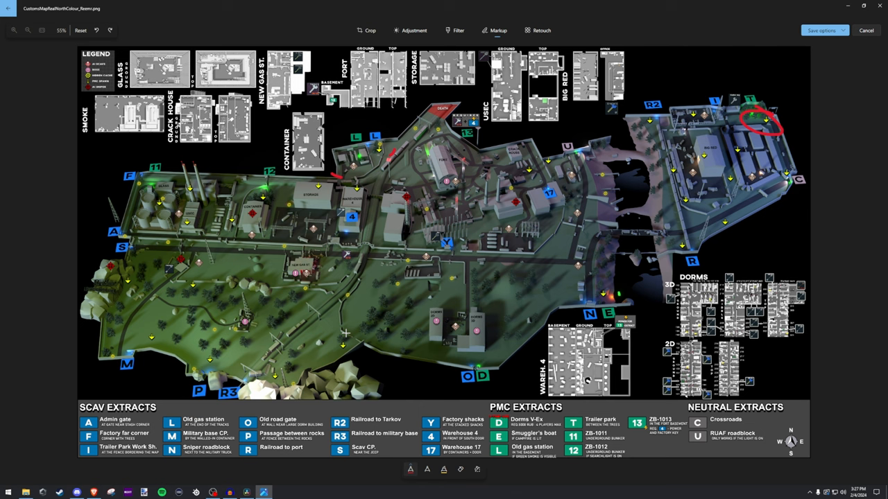
- Trace a red line along the southwest forest edge
{"action": "left_click_drag", "start_coordinate": [104, 263], "coordinate": [326, 378]}
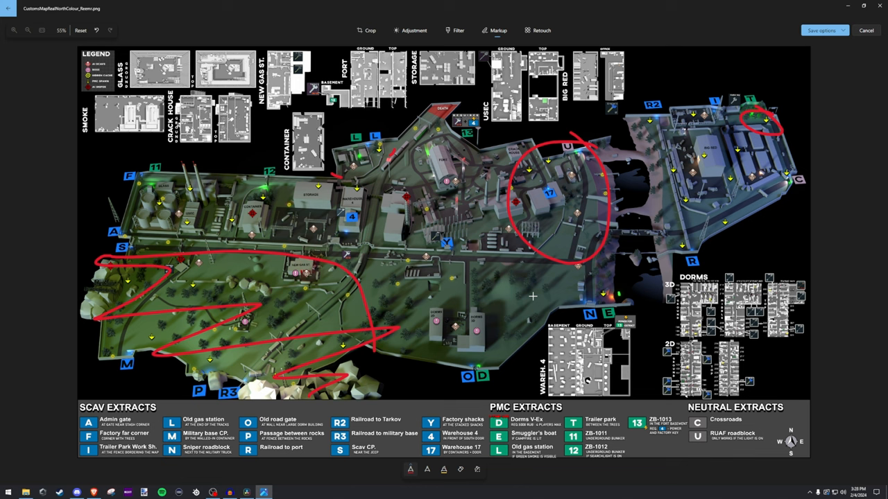
{"action": "mouse_move", "coordinate": [300, 211]}
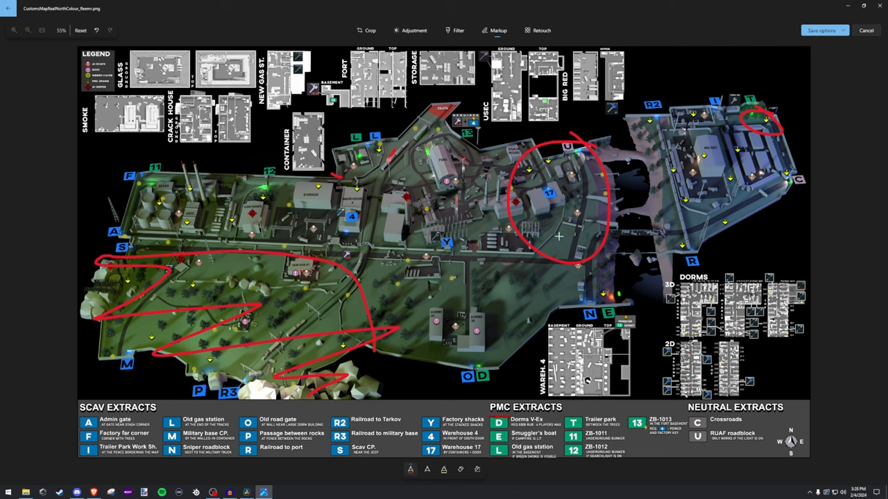
{"action": "mouse_move", "coordinate": [585, 267]}
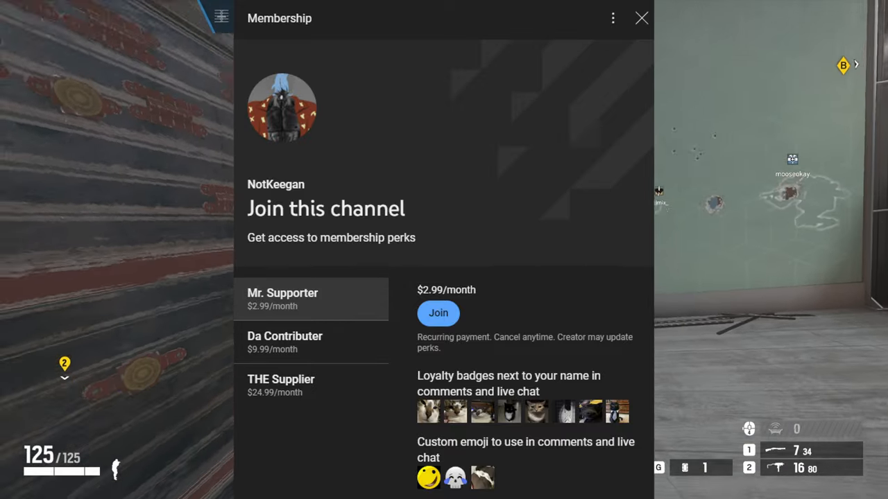
- Close the Membership panel so the round-two gameplay is fully visible
{"action": "left_click", "coordinate": [641, 18]}
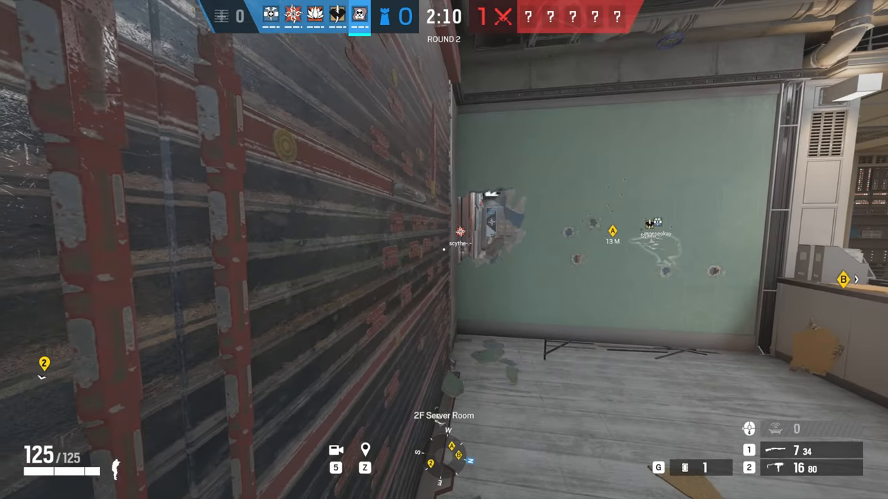